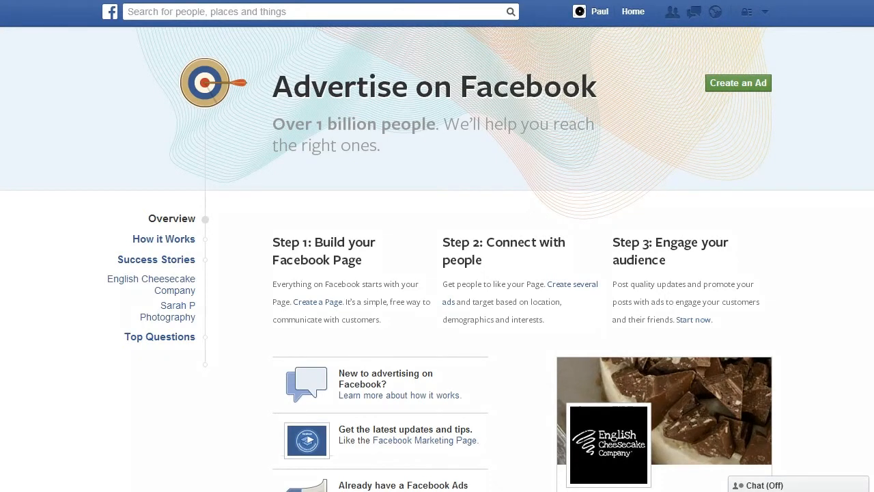
{"action": "mouse_move", "coordinate": [621, 150]}
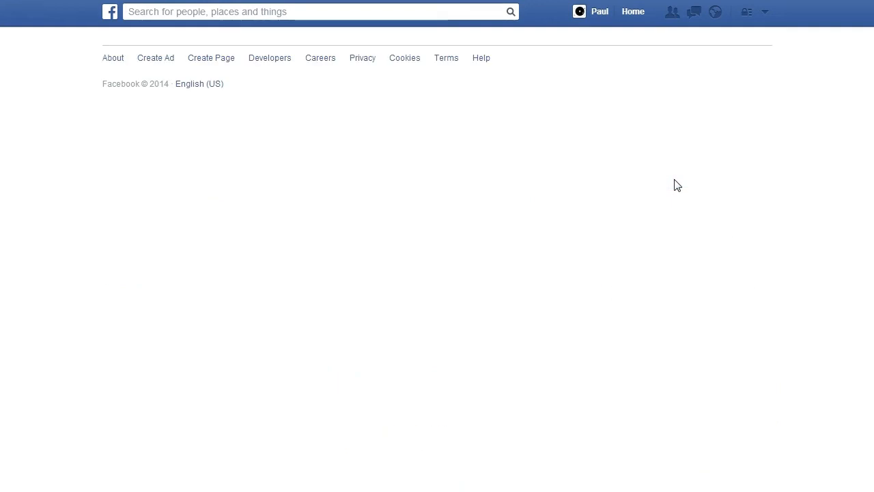
Start a new ad with Create an Ad to reach the objective chooser
{"action": "left_click", "coordinate": [155, 57]}
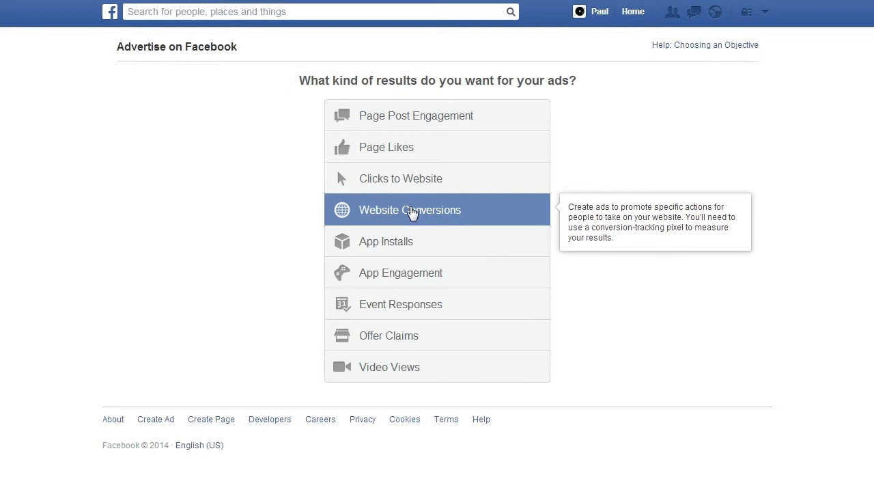
{"action": "mouse_move", "coordinate": [427, 217]}
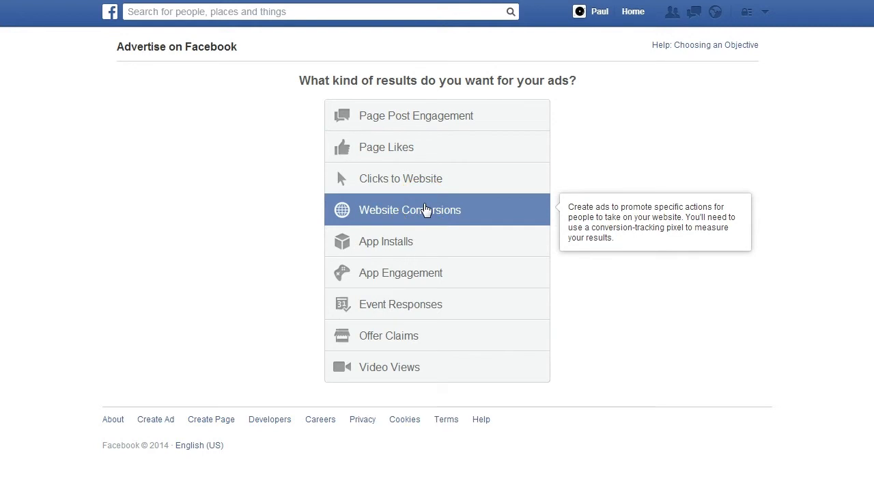
{"action": "left_click", "coordinate": [410, 209]}
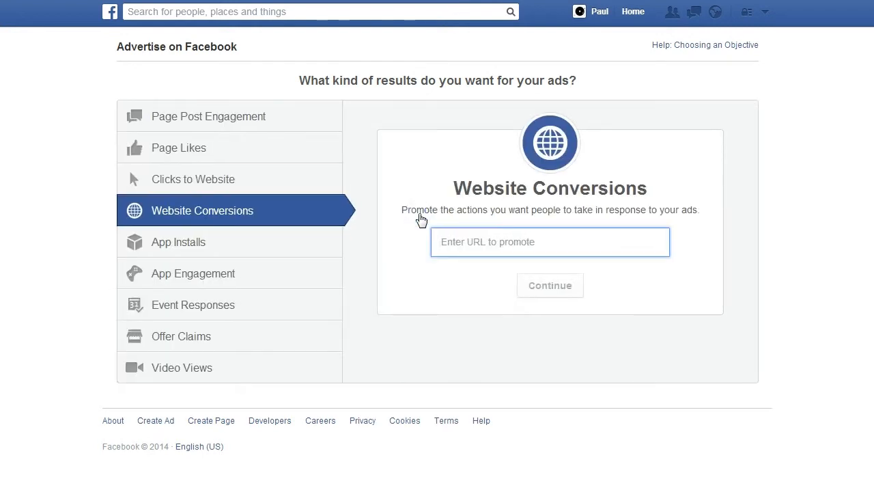
{"action": "mouse_move", "coordinate": [478, 266]}
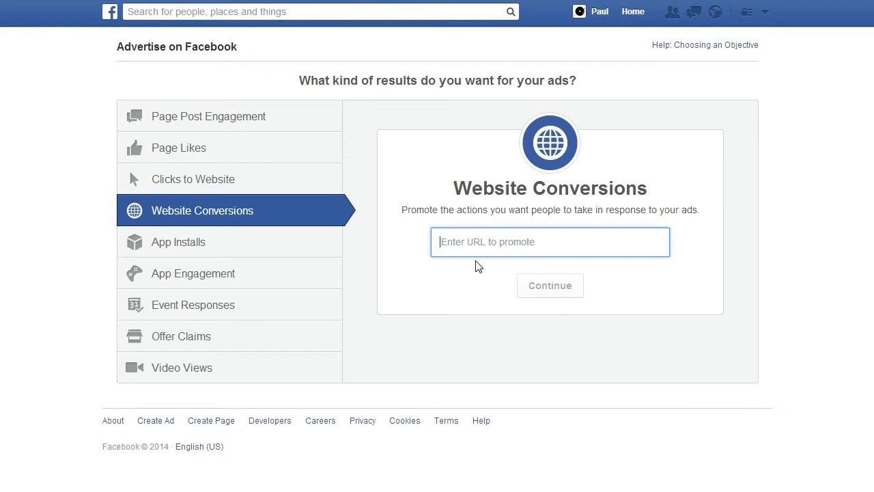
{"action": "type", "text": "im"}
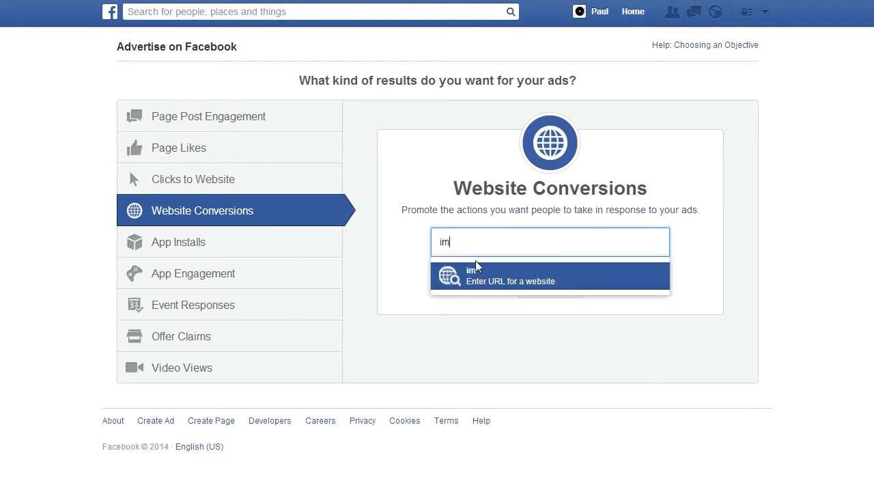
{"action": "type", "text": "www.internetmarketinghustle.com"}
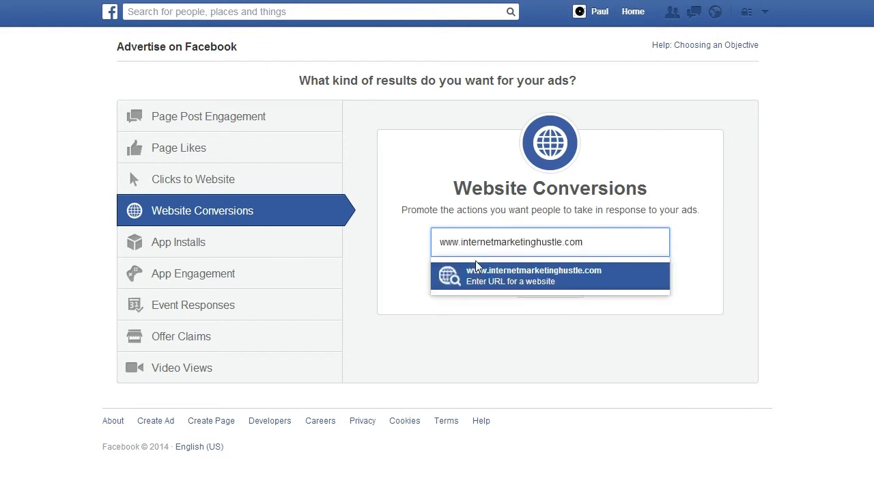
{"action": "left_click", "coordinate": [535, 276]}
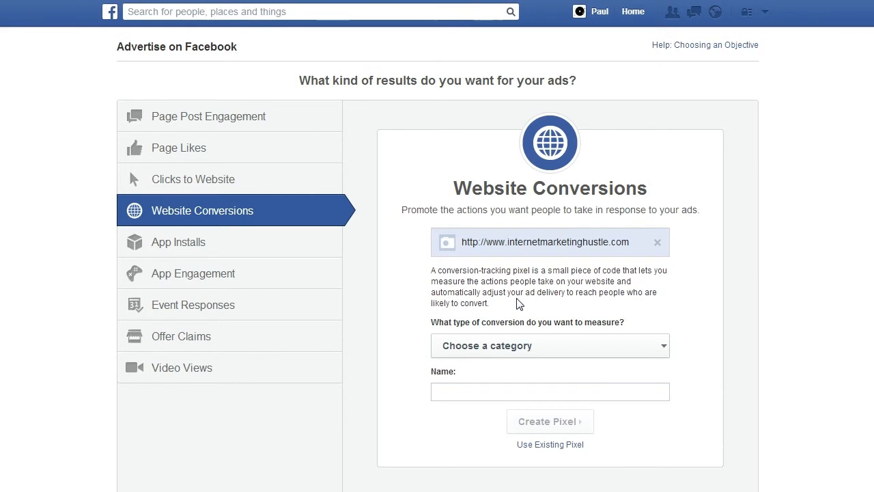
Create a Registrations conversion pixel named 'ebook'
{"action": "left_click", "coordinate": [550, 345]}
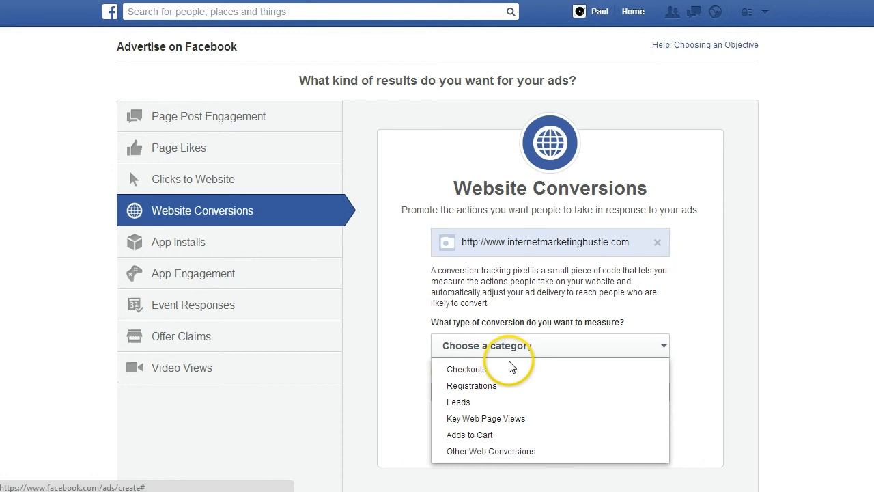
{"action": "mouse_move", "coordinate": [508, 369]}
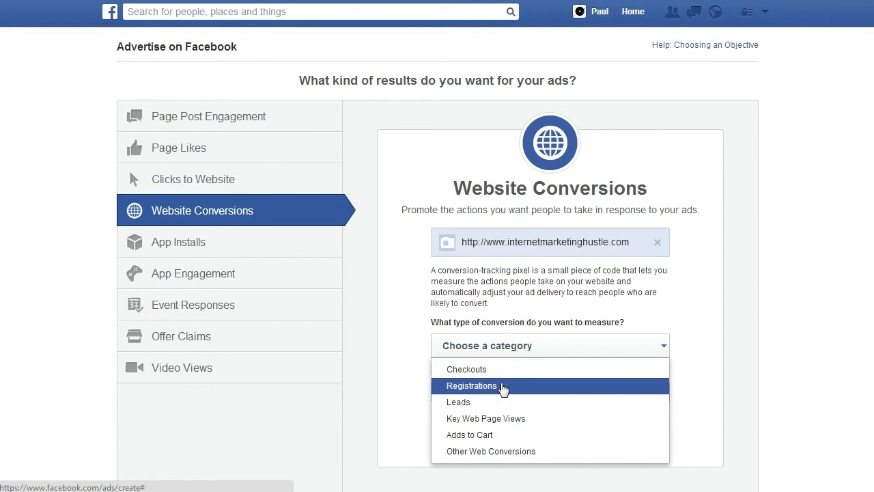
{"action": "left_click", "coordinate": [472, 385]}
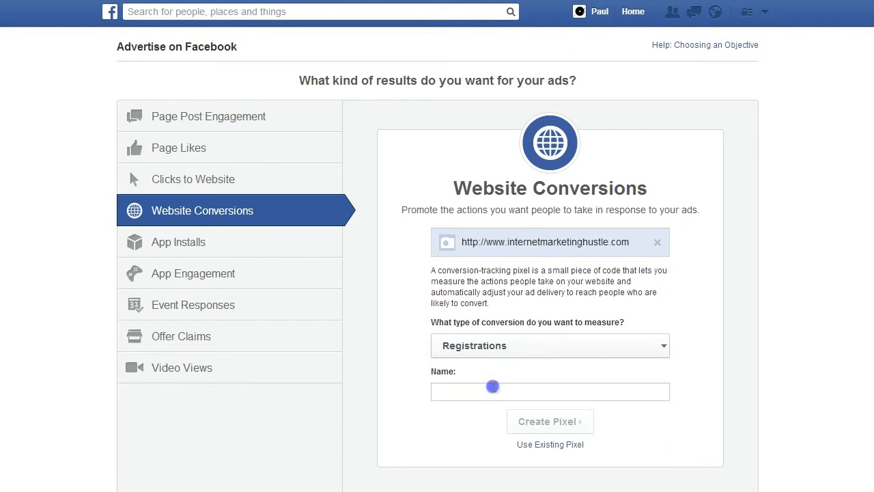
{"action": "type", "text": "eb"}
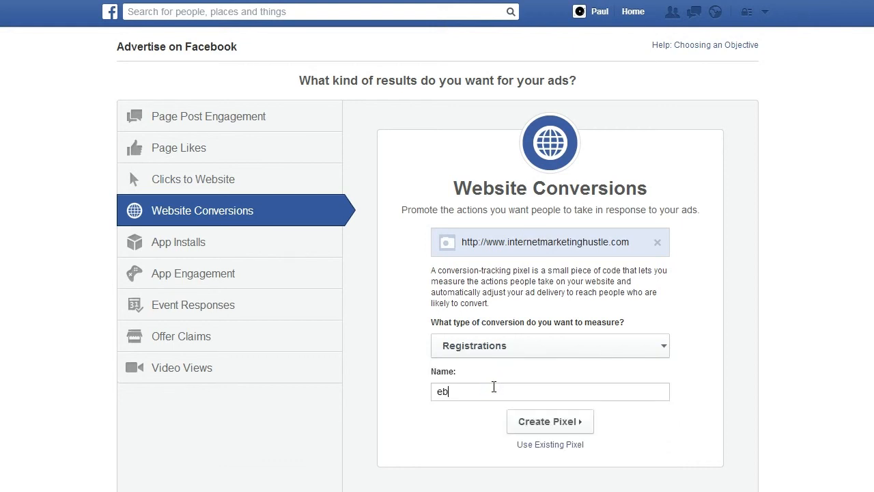
{"action": "type", "text": "ook"}
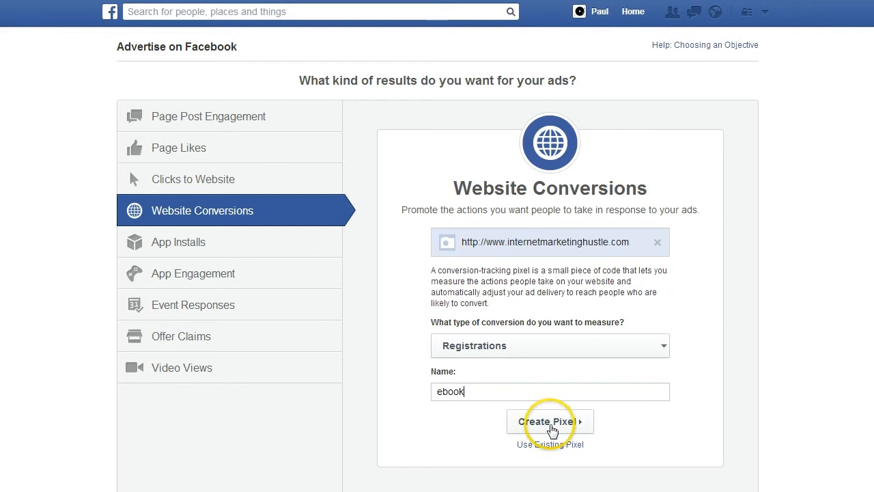
{"action": "left_click", "coordinate": [549, 421]}
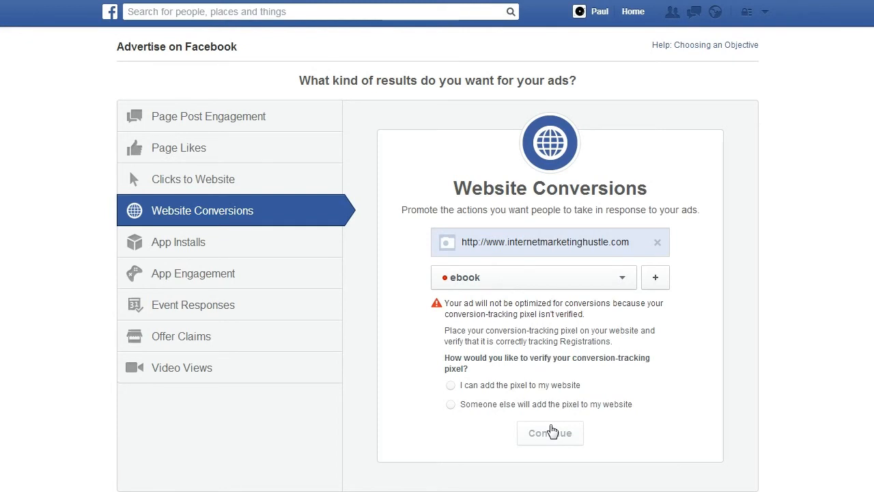
Choose to add the pixel to the website yourself and reveal its code
{"action": "left_click", "coordinate": [450, 384]}
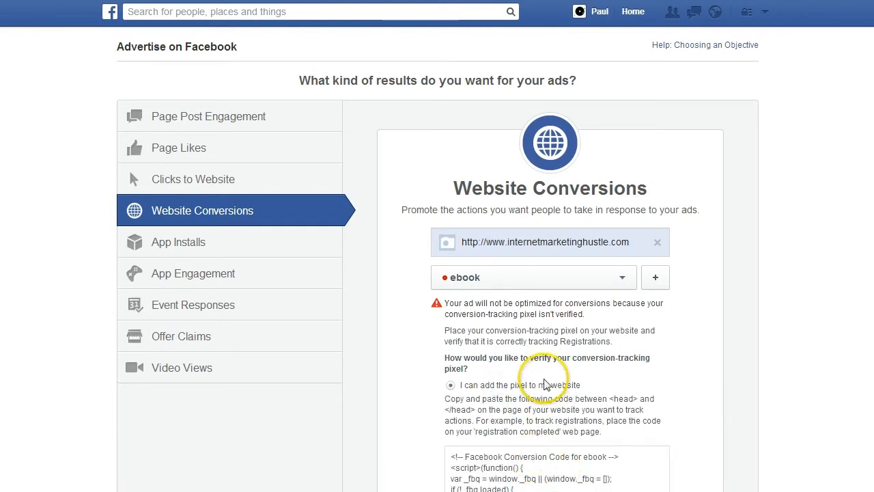
{"action": "scroll", "scroll_direction": "down", "scroll_amount": 3}
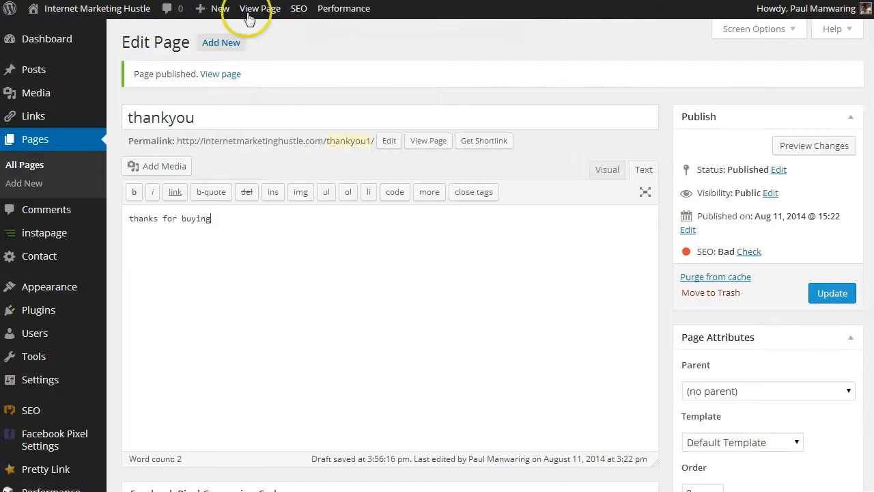
{"action": "mouse_move", "coordinate": [283, 74]}
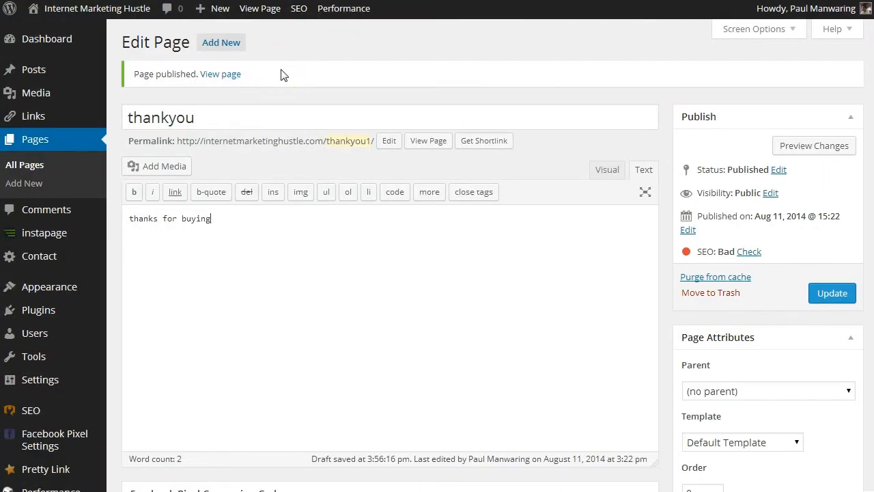
{"action": "mouse_move", "coordinate": [292, 99]}
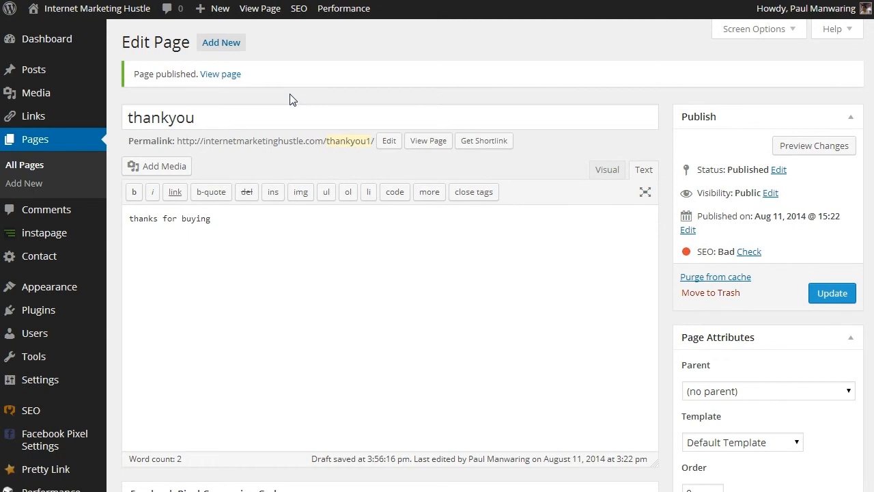
{"action": "left_click", "coordinate": [211, 218]}
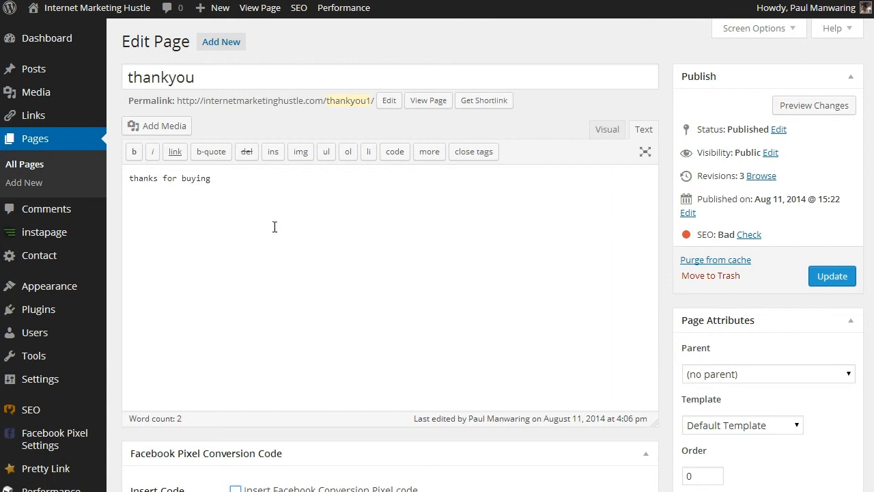
Enable Insert Facebook Conversion Pixel, paste the ebook code, and update the thankyou page
{"action": "scroll", "scroll_direction": "down", "scroll_amount": 3}
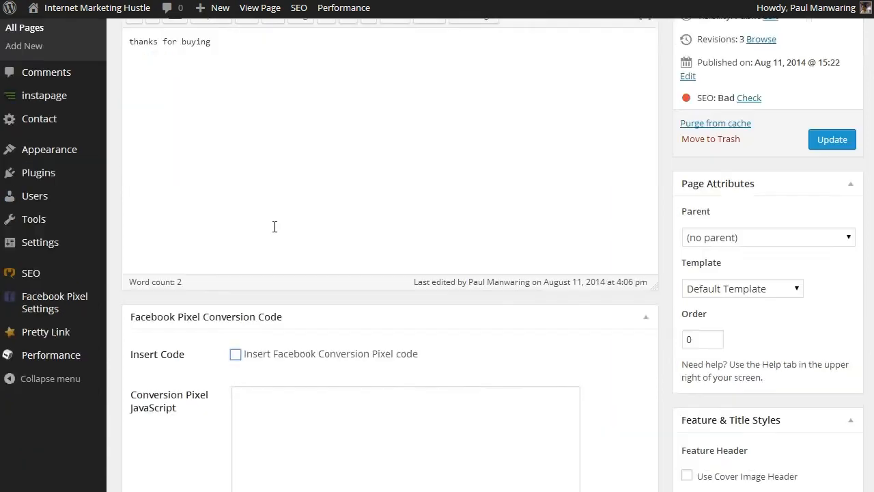
{"action": "scroll", "scroll_direction": "down", "scroll_amount": 3}
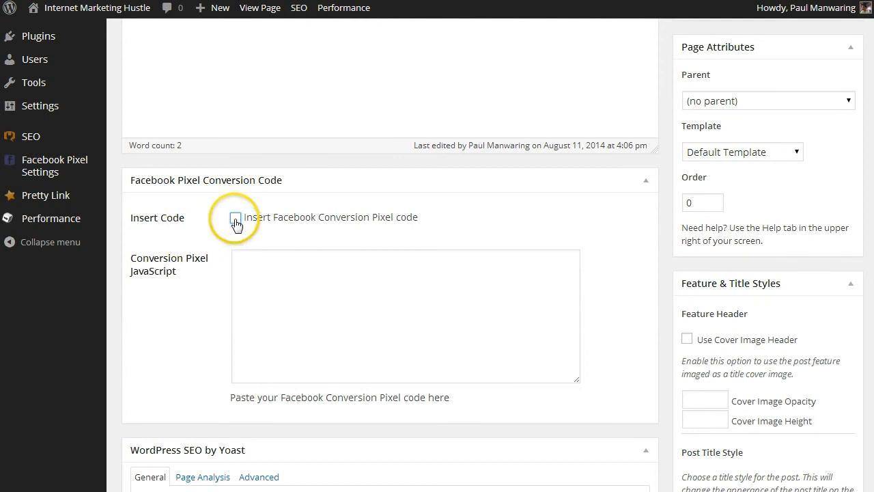
{"action": "left_click", "coordinate": [236, 217]}
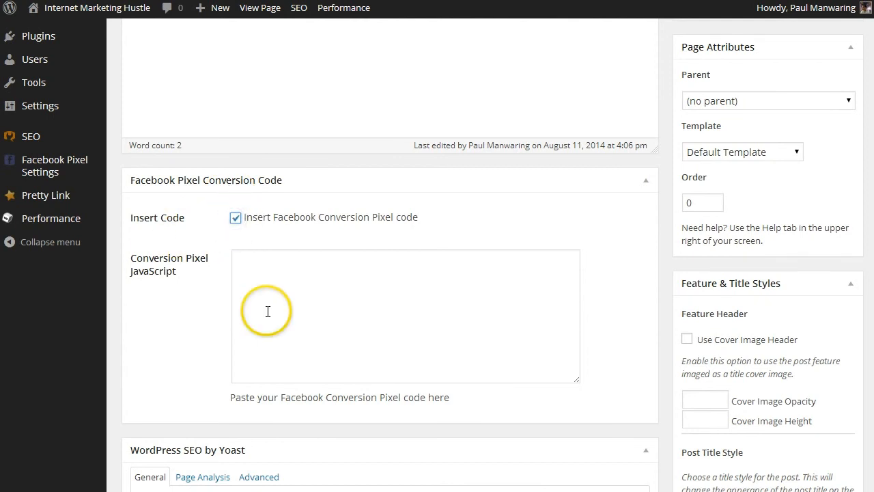
{"action": "left_click", "coordinate": [405, 314]}
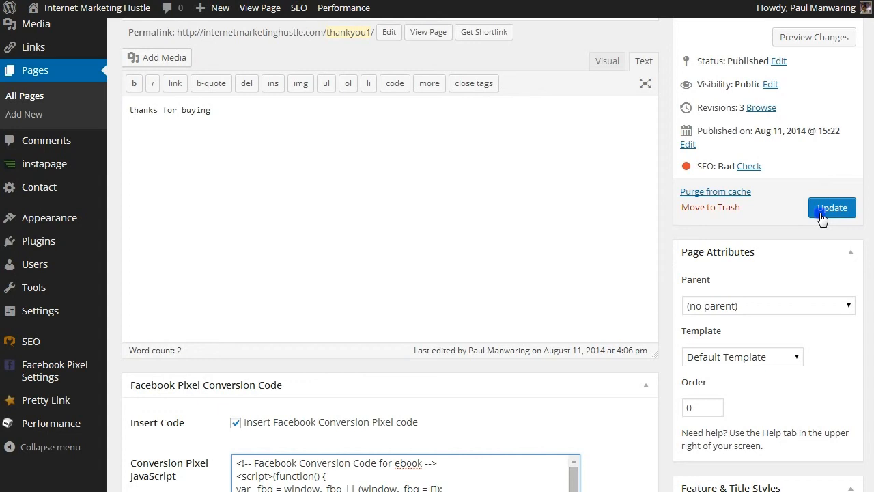
{"action": "left_click", "coordinate": [832, 207]}
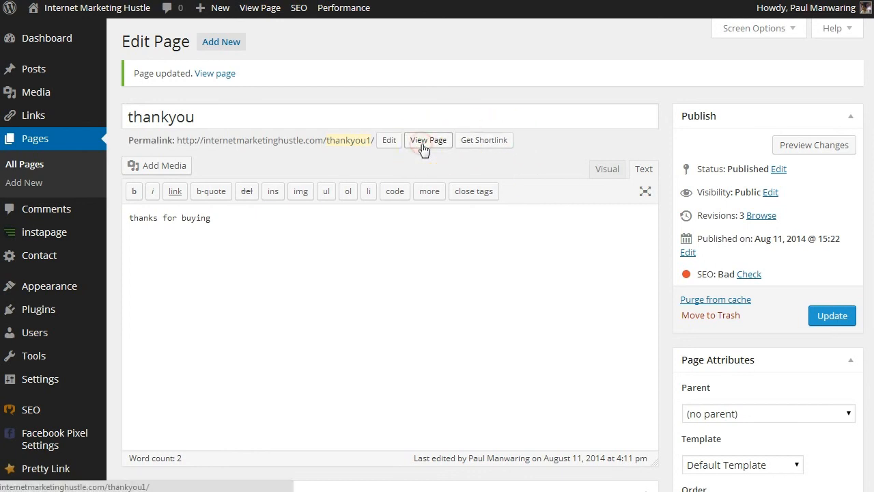
View the published thankyou page, then return to the Facebook ad setup
{"action": "left_click", "coordinate": [428, 140]}
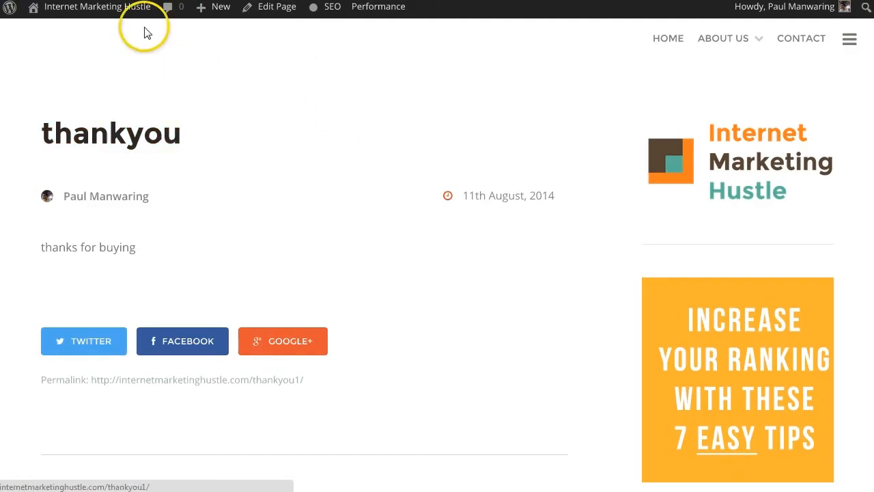
{"action": "left_click", "coordinate": [220, 7]}
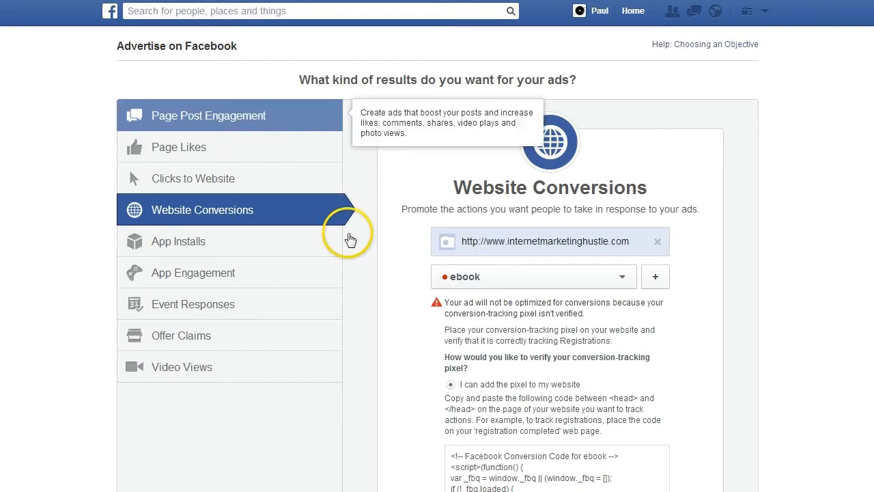
Scroll through the pixel setup to move past the Website Conversions objective step
{"action": "scroll", "scroll_direction": "down", "scroll_amount": 3}
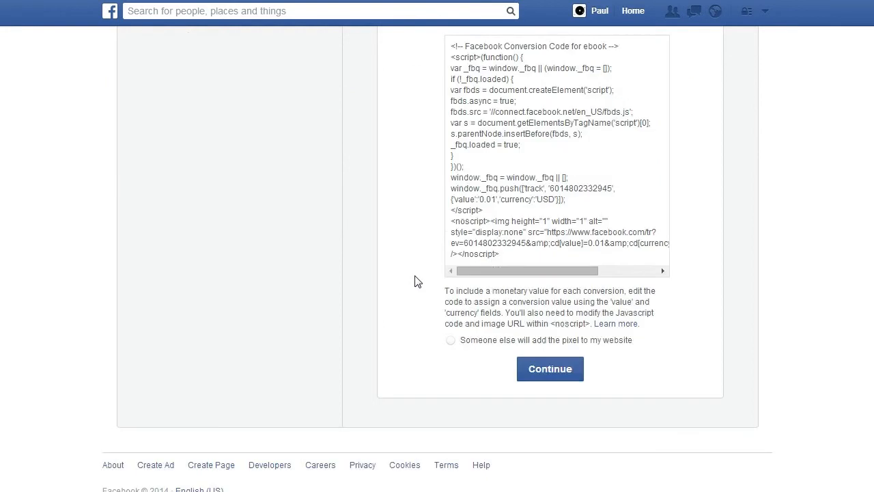
{"action": "scroll", "scroll_direction": "up", "scroll_amount": 3}
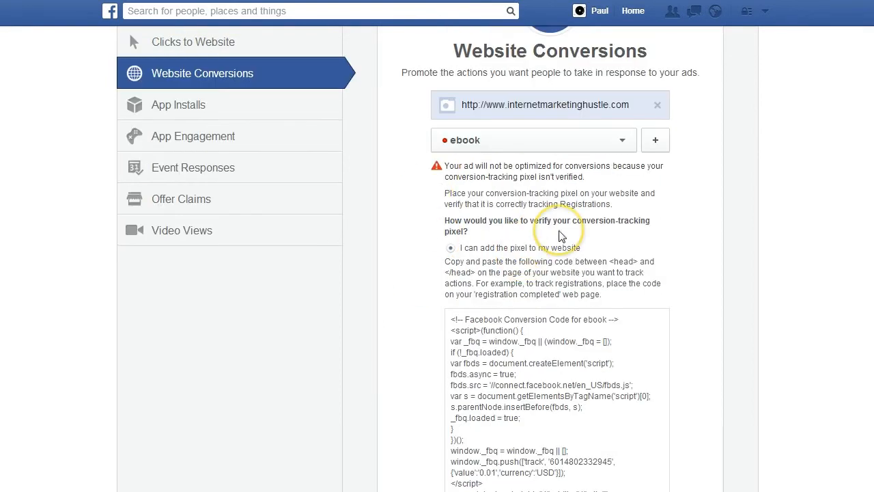
{"action": "scroll", "scroll_direction": "down", "scroll_amount": 3}
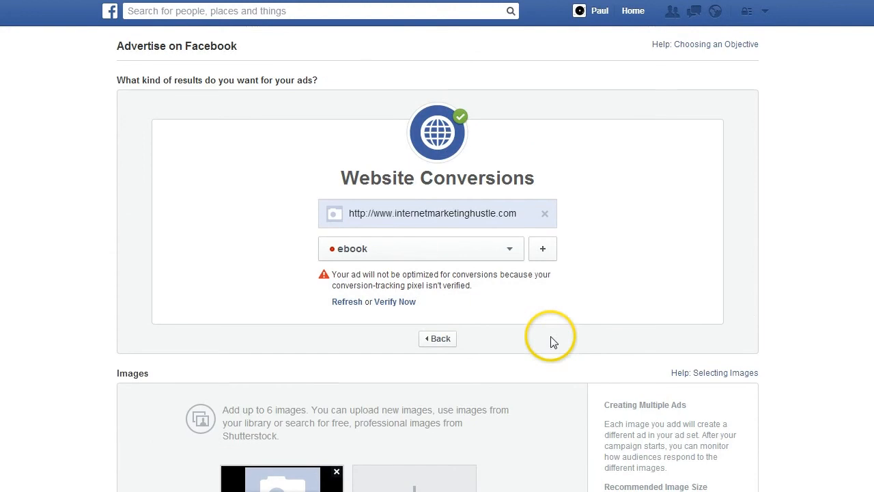
{"action": "mouse_move", "coordinate": [429, 311]}
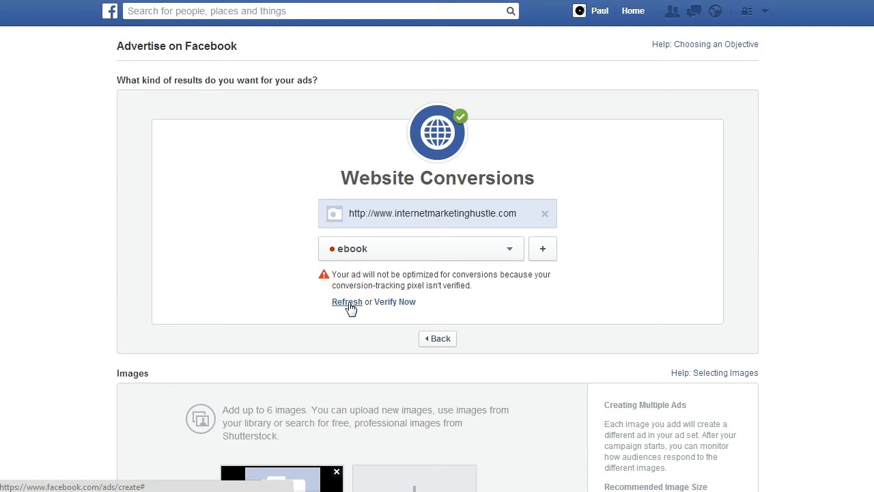
Refresh the ebook pixel status, then scroll down to the Images section
{"action": "left_click", "coordinate": [346, 302]}
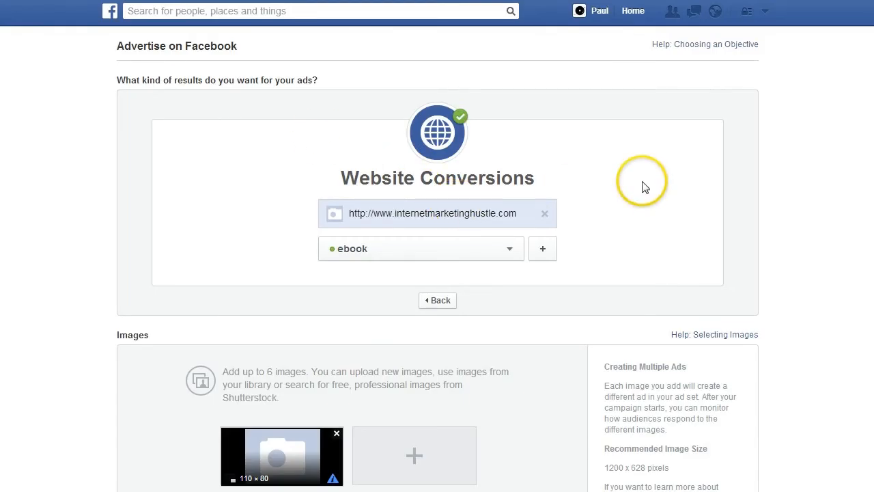
{"action": "mouse_move", "coordinate": [644, 186]}
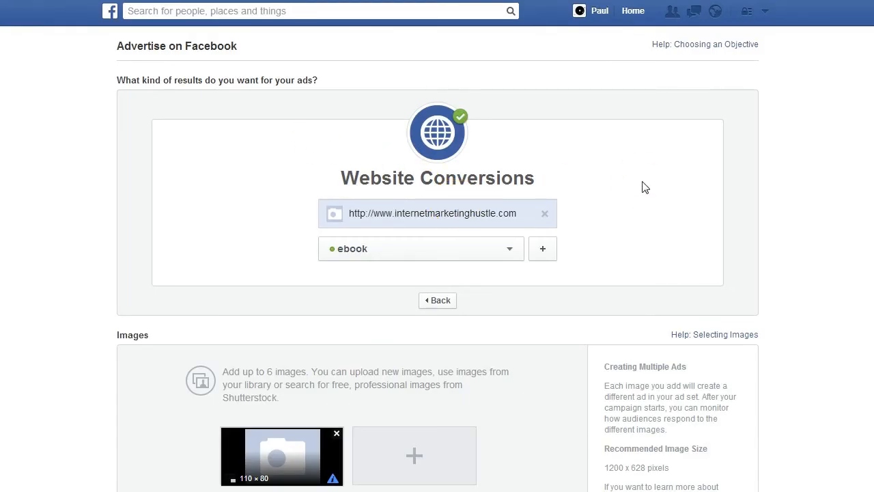
{"action": "scroll", "scroll_direction": "down", "scroll_amount": 3}
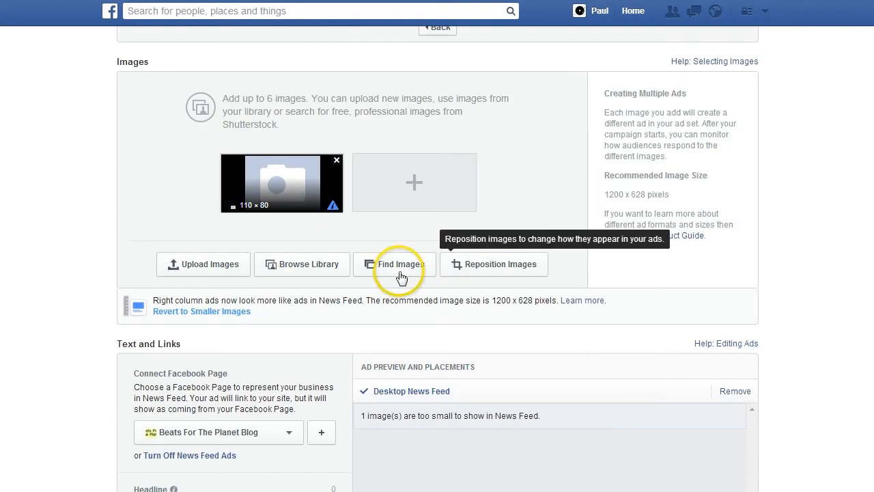